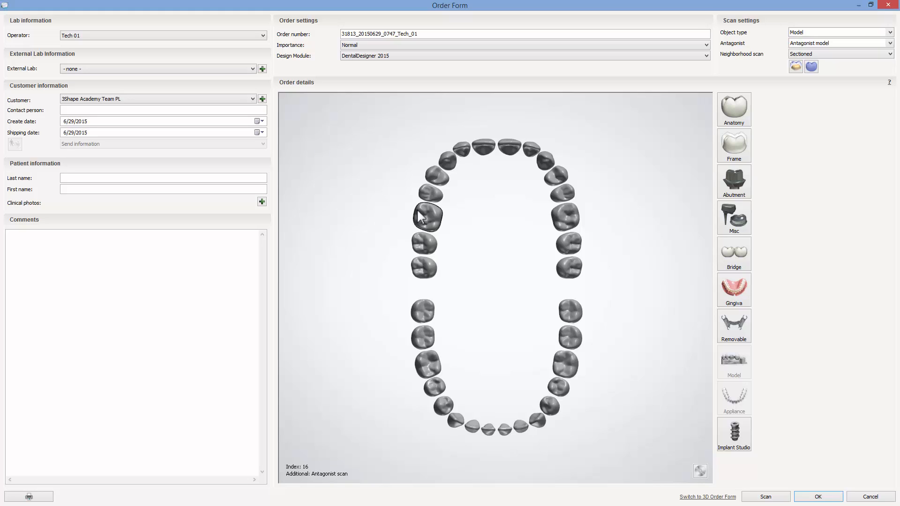
Step: Assign a Zirkon splint on tooth 16, designed in Appliance Designer from a digital impression
left_click(428, 217)
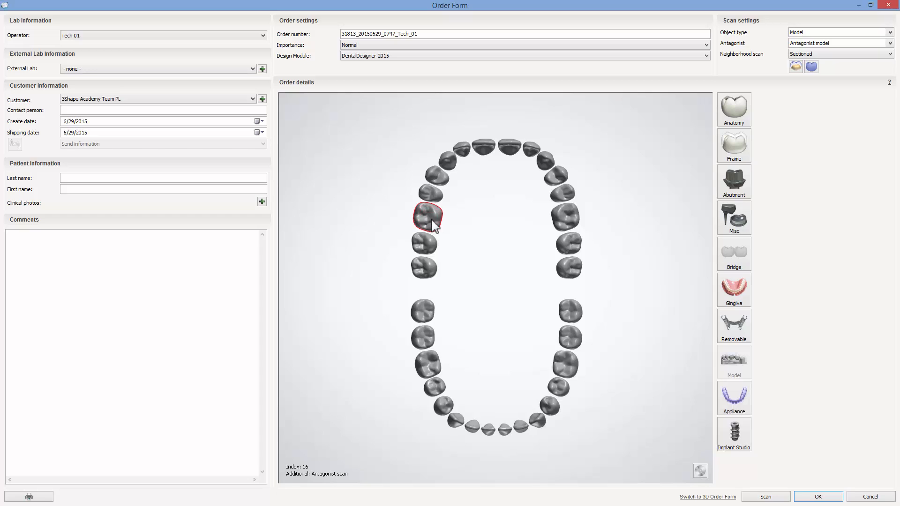
left_click(734, 398)
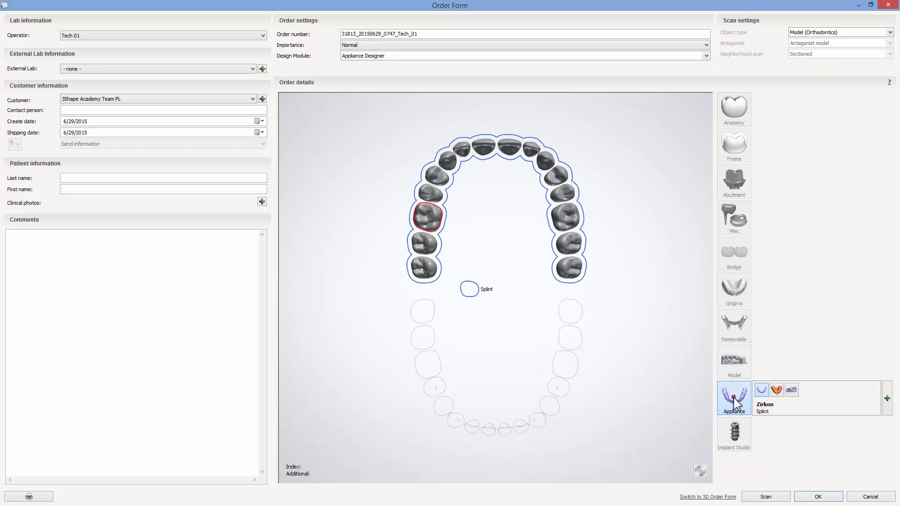
mouse_move(856, 405)
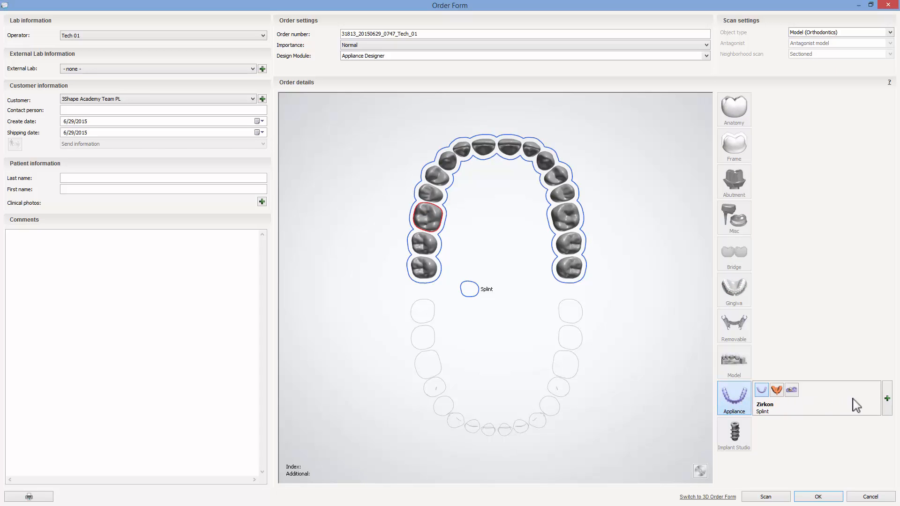
left_click(874, 383)
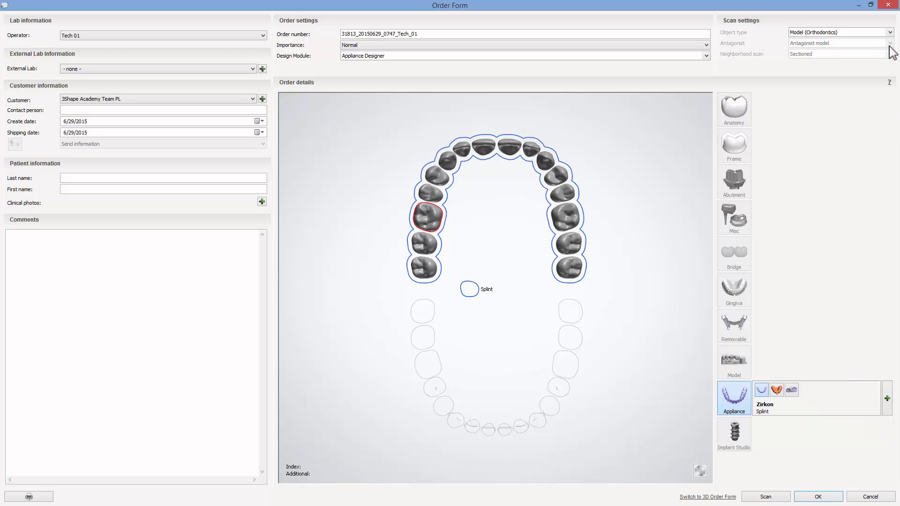
left_click(891, 32)
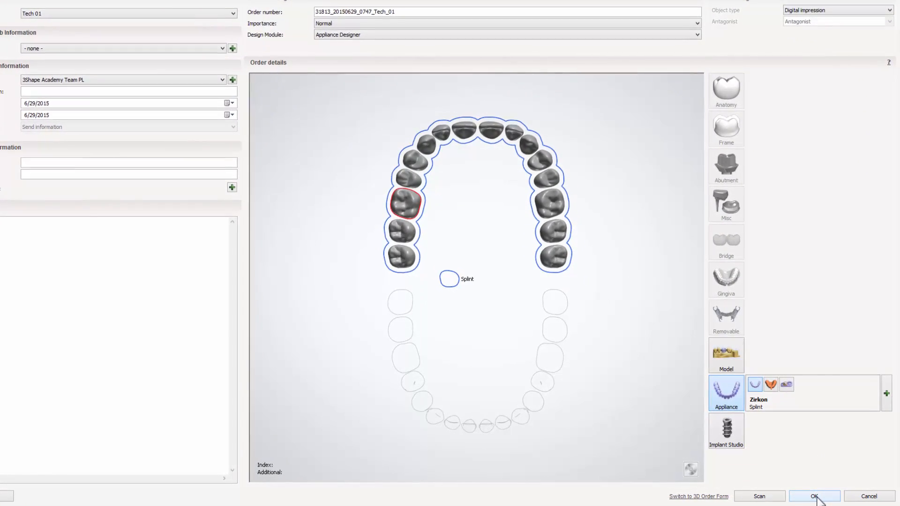
Step: Open the order, prepare the models and place landmarks 16, 11-21 and 26 to accept the planes
left_click(814, 497)
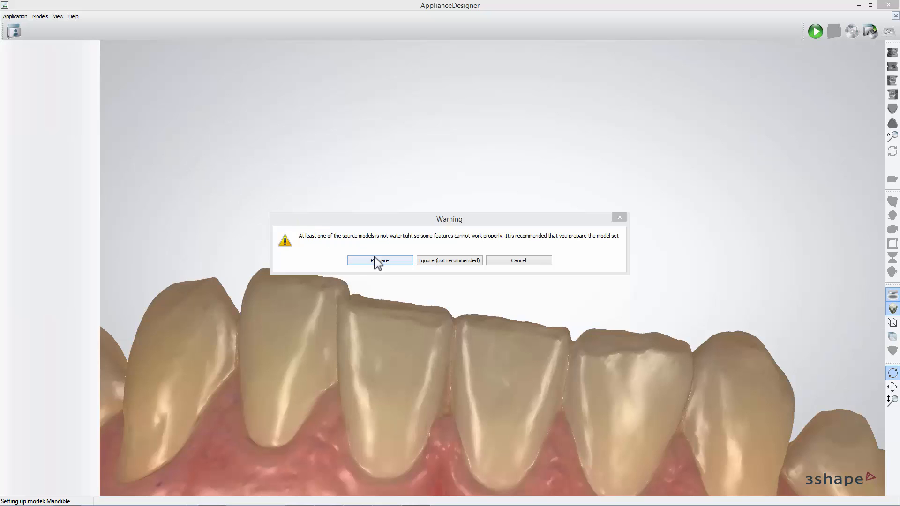
left_click(380, 260)
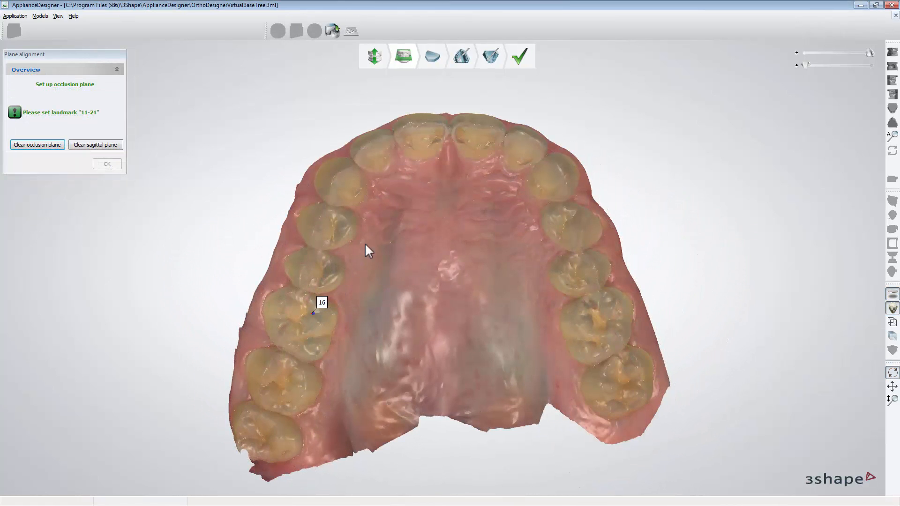
left_click(451, 135)
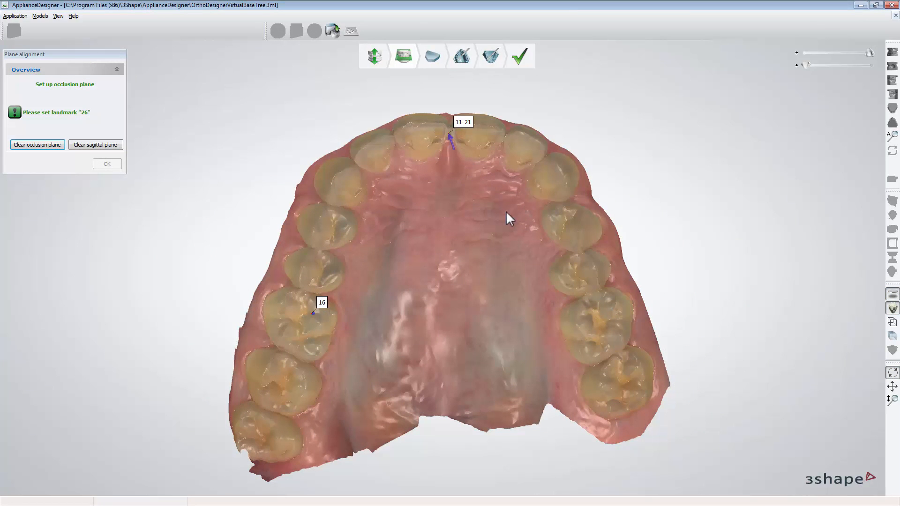
left_click(550, 280)
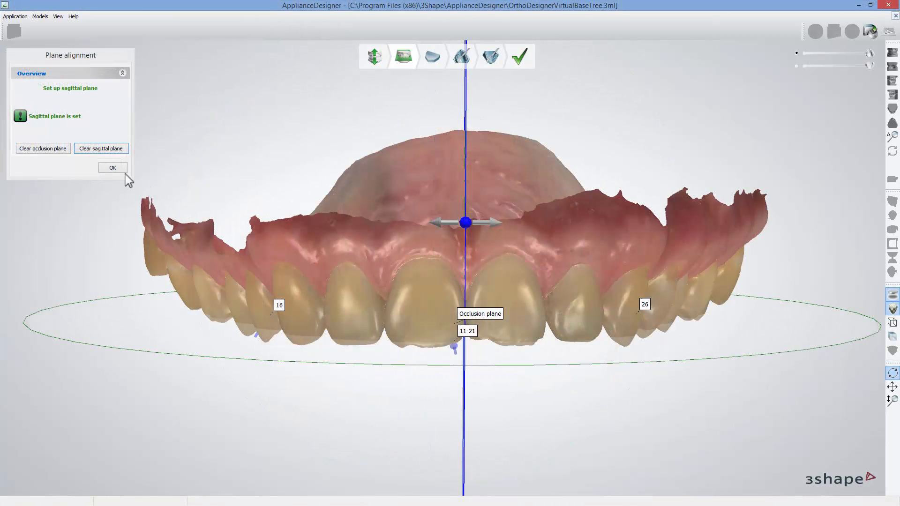
left_click(113, 167)
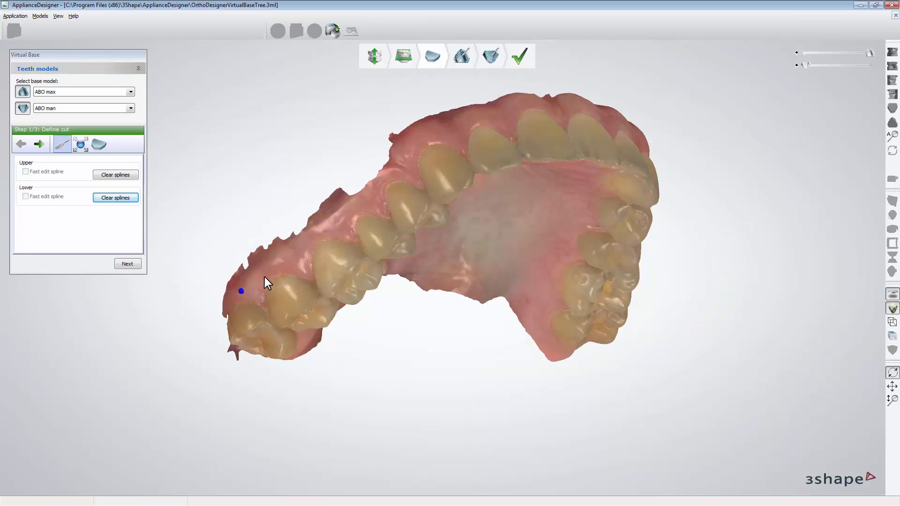
Step: Trace the cut splines on both models, fit the virtual base and create it
left_click(322, 228)
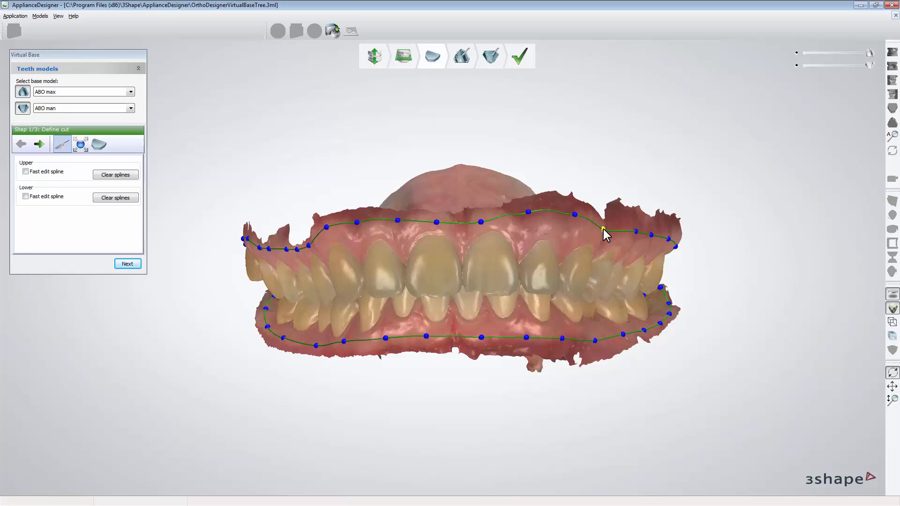
mouse_move(229, 264)
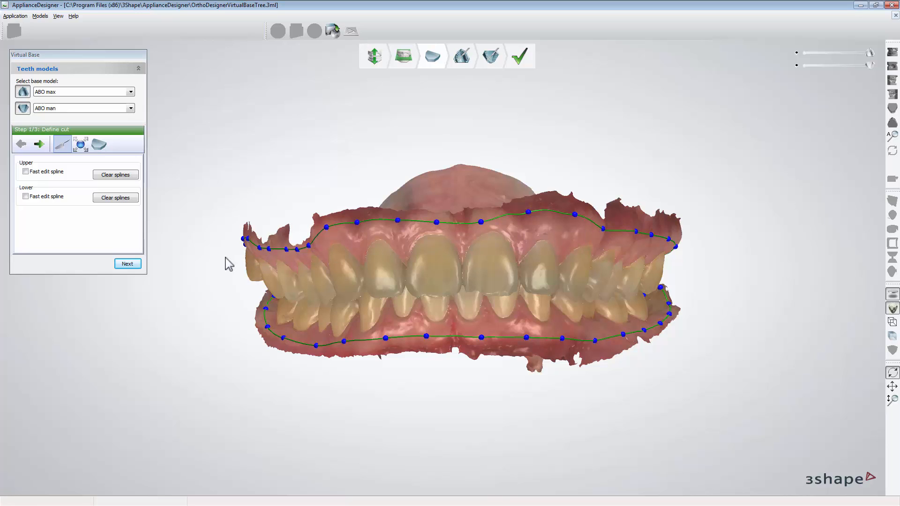
left_click(126, 264)
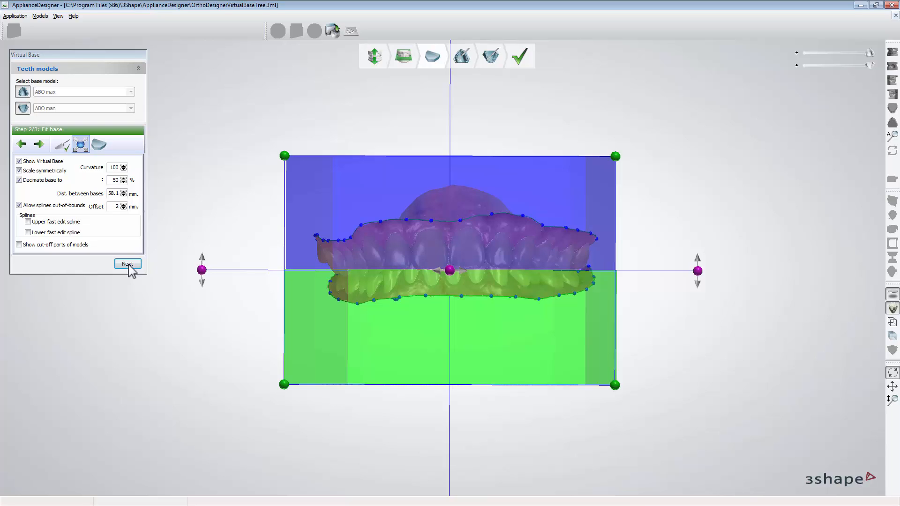
mouse_move(587, 171)
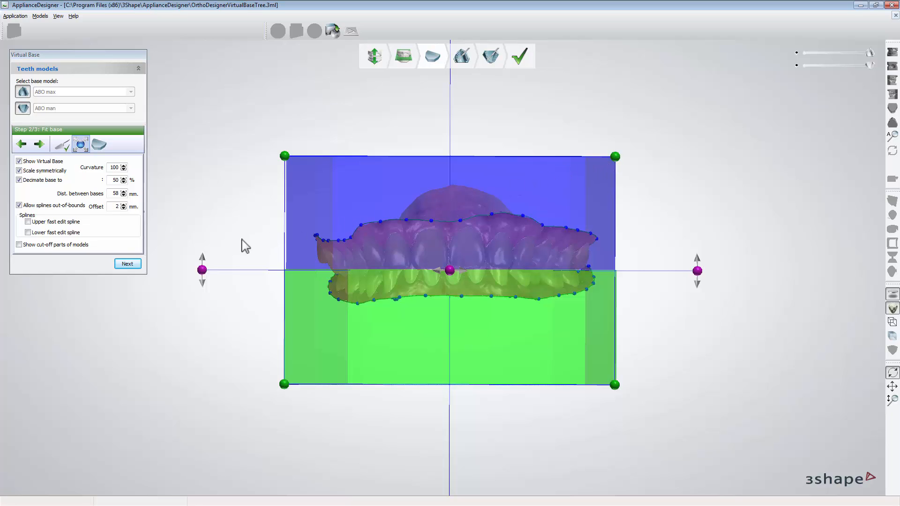
left_click(128, 264)
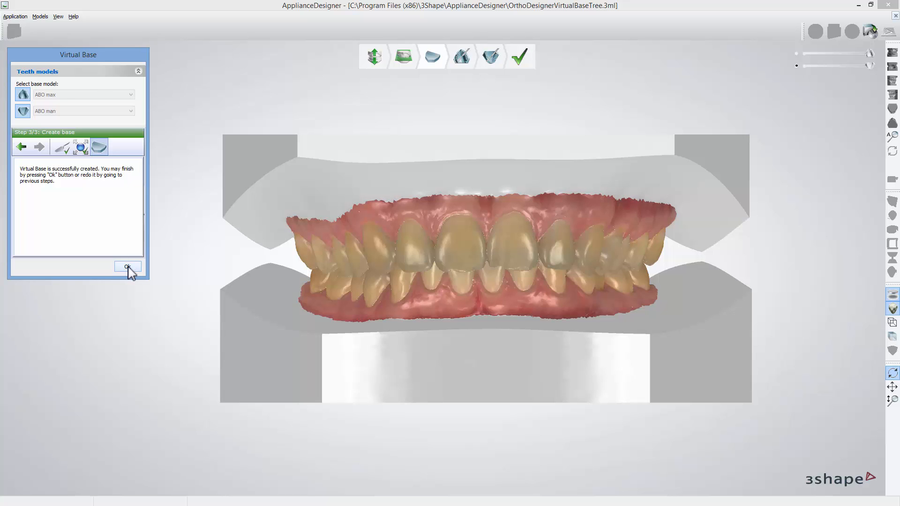
Step: Accept the created virtual base and continue to the upper splint design
left_click(127, 267)
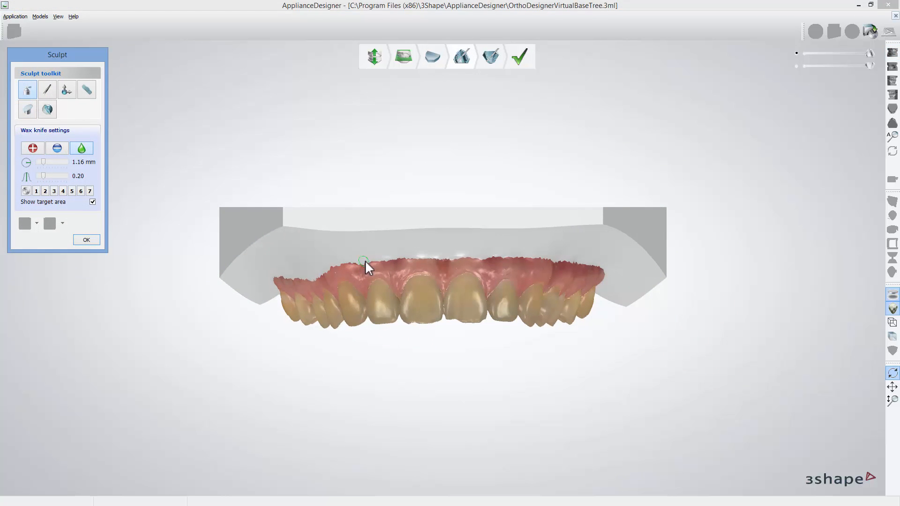
mouse_move(459, 263)
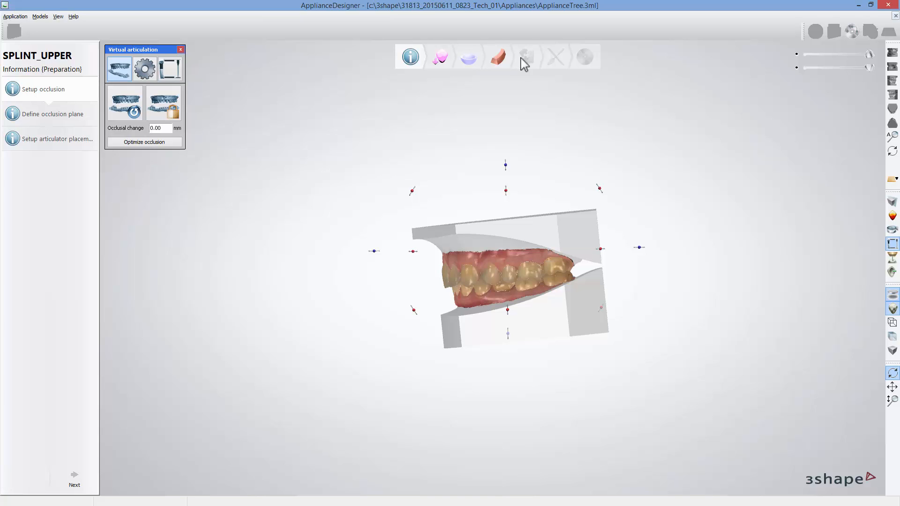
Step: Open the virtual articulator and raise the bite opening to 5.00 mm
left_click(170, 67)
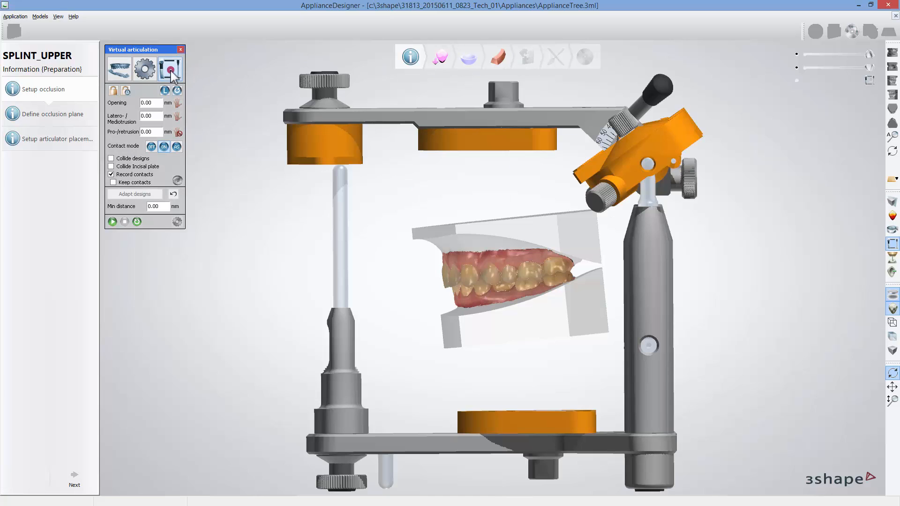
left_click(160, 102)
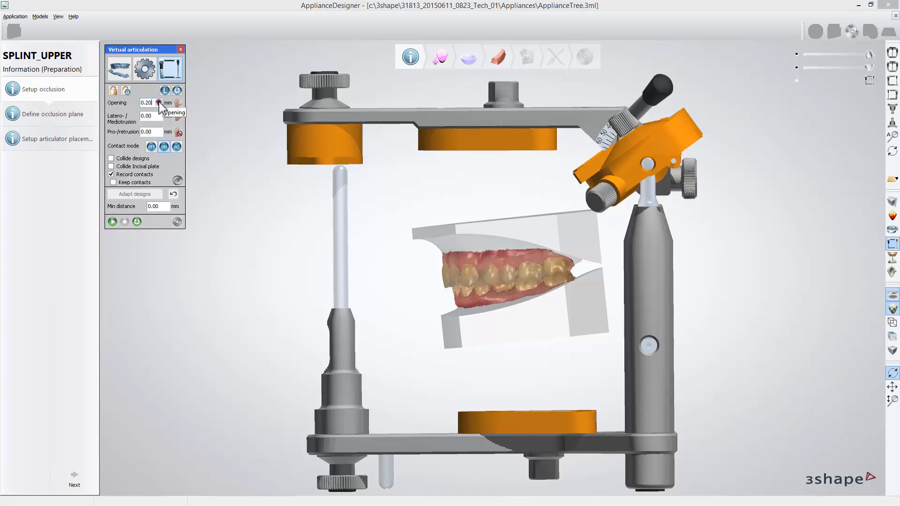
left_click(159, 101)
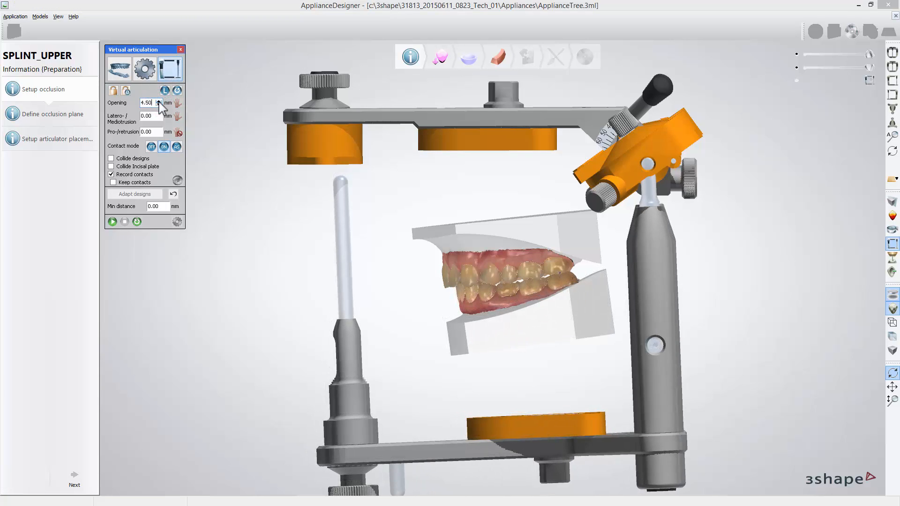
left_click(160, 100)
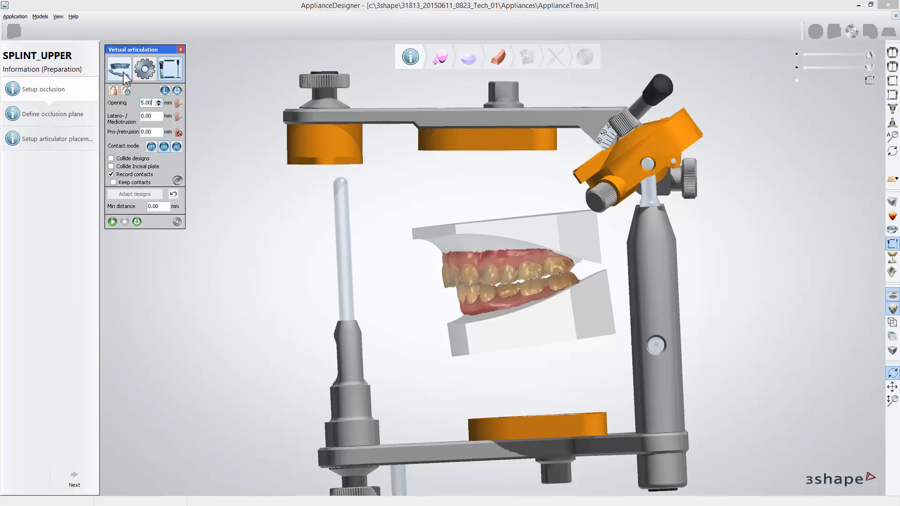
left_click(118, 67)
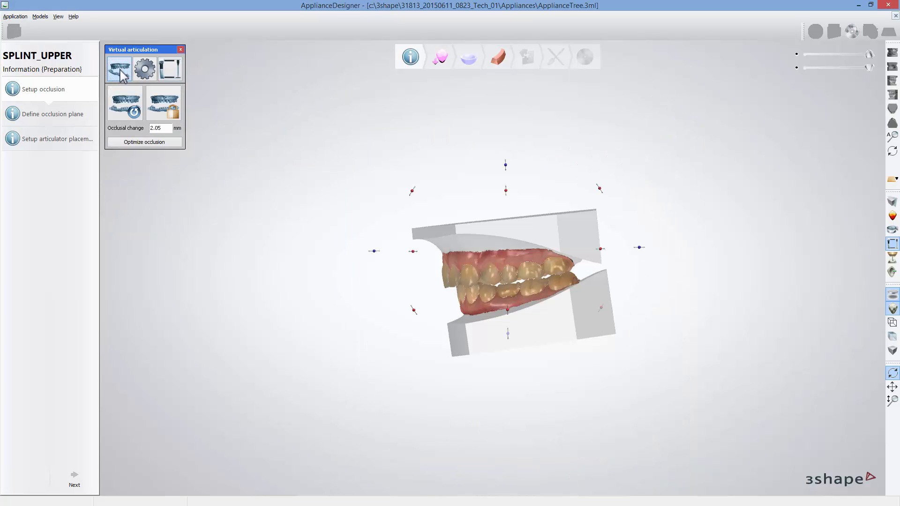
mouse_move(124, 78)
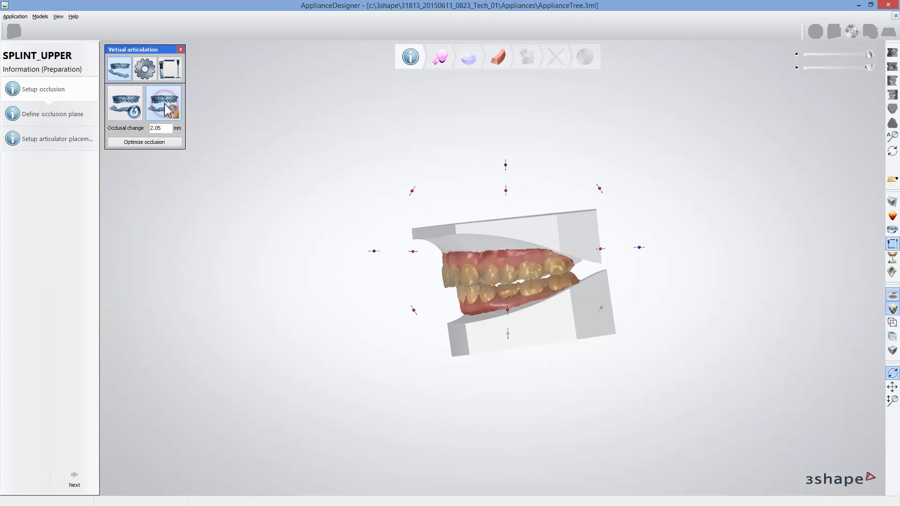
Step: Apply and confirm the changed static occlusion, then finish the occlusion setup
left_click(164, 102)
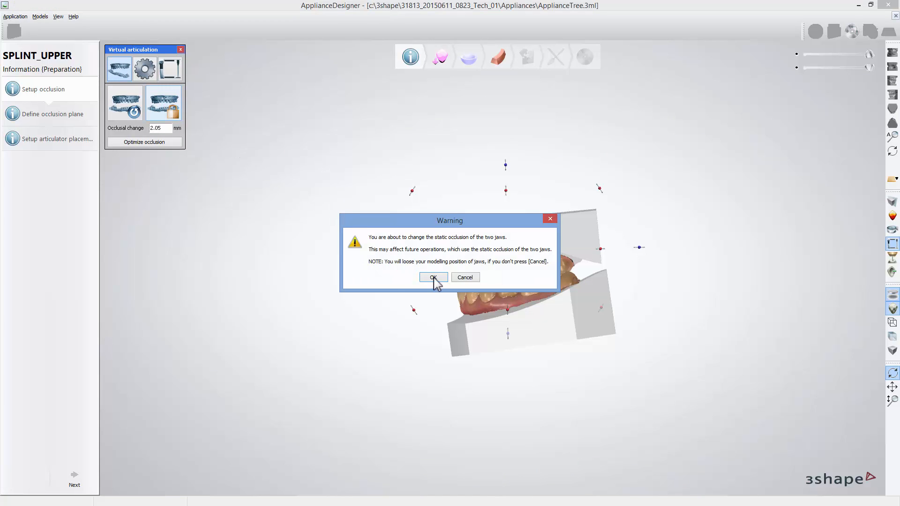
left_click(431, 278)
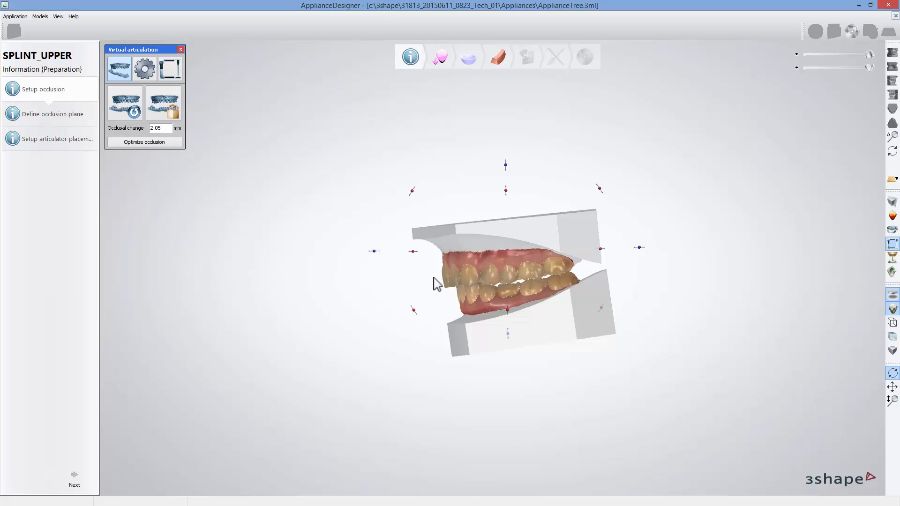
mouse_move(257, 385)
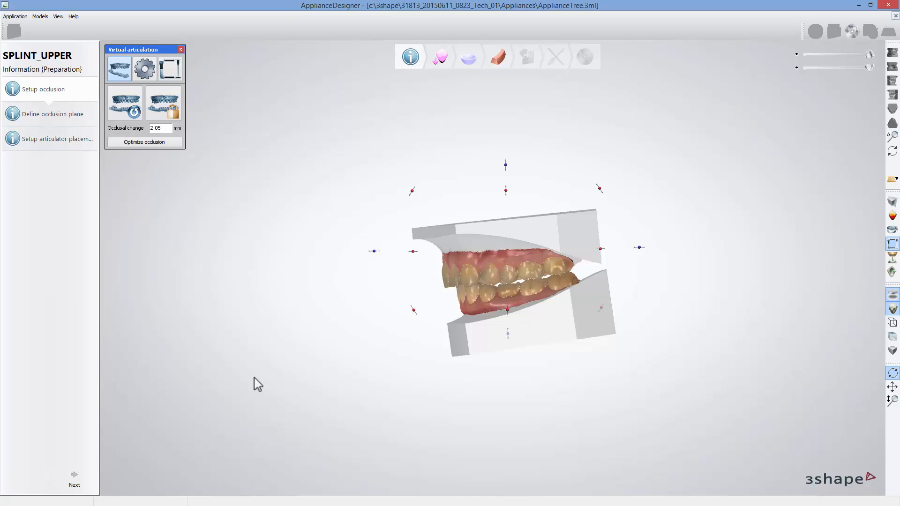
left_click(74, 478)
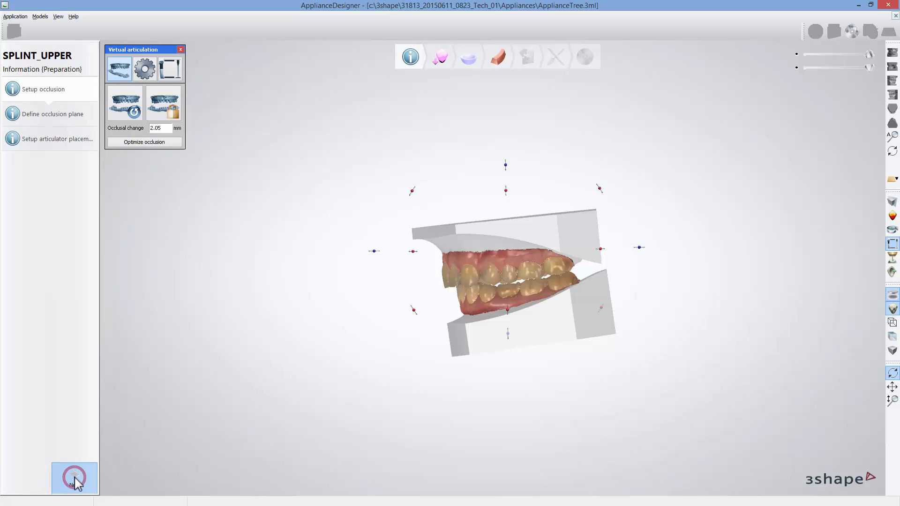
Step: Define the Occlusion plane with landmarks on the front incisors and molars
left_click(52, 113)
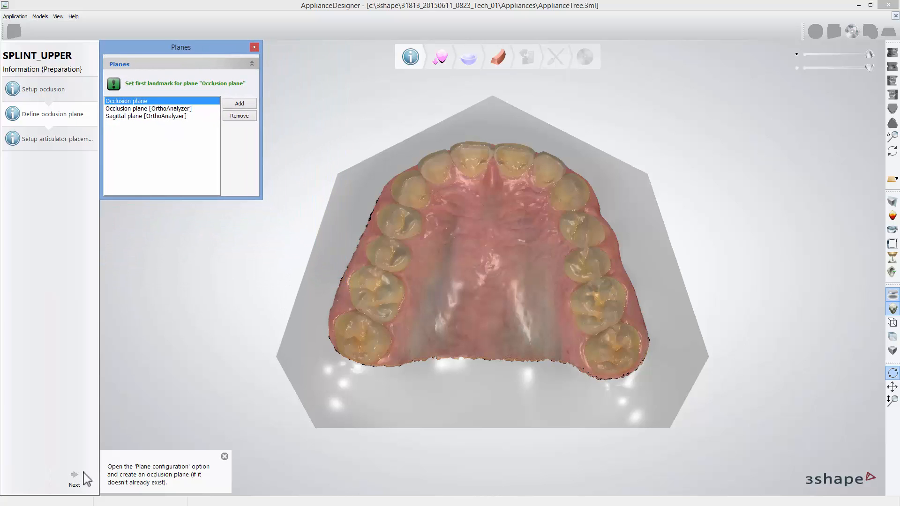
left_click(388, 292)
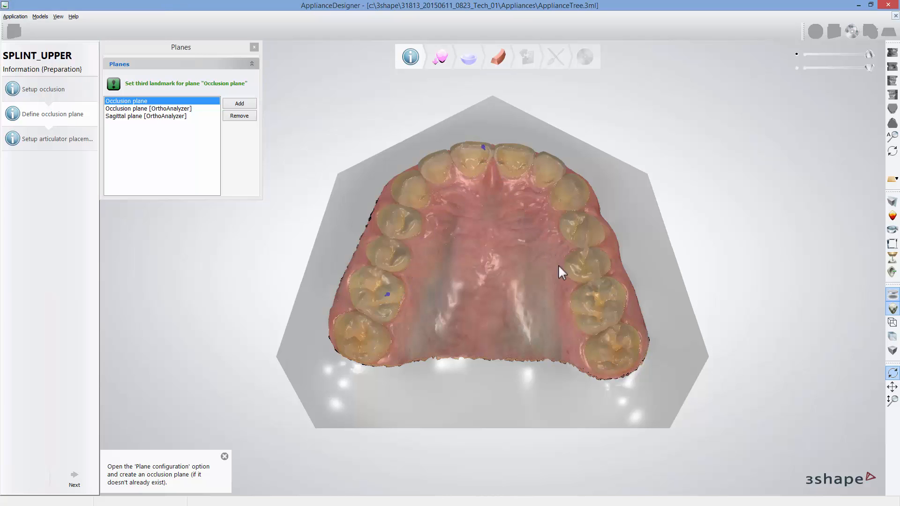
left_click(584, 303)
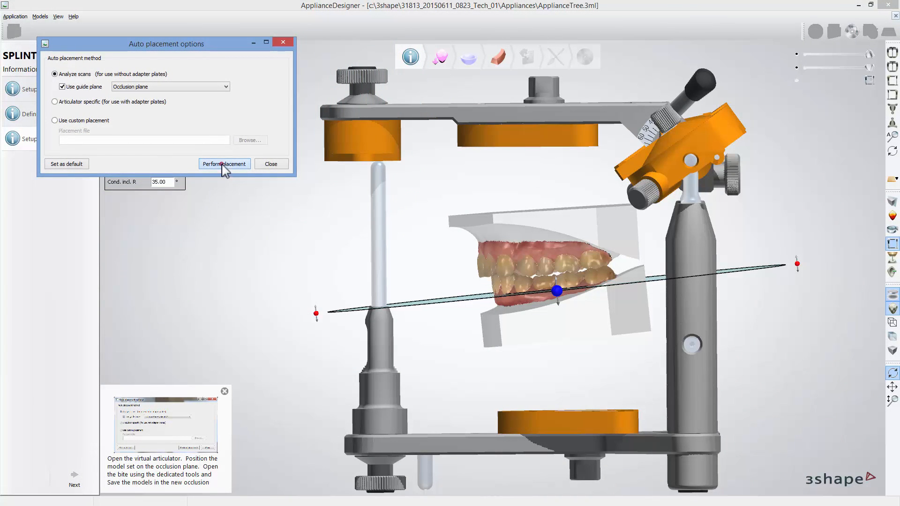
Step: Run automatic articulator placement on the Occlusion plane and continue to undercut removal
left_click(224, 163)
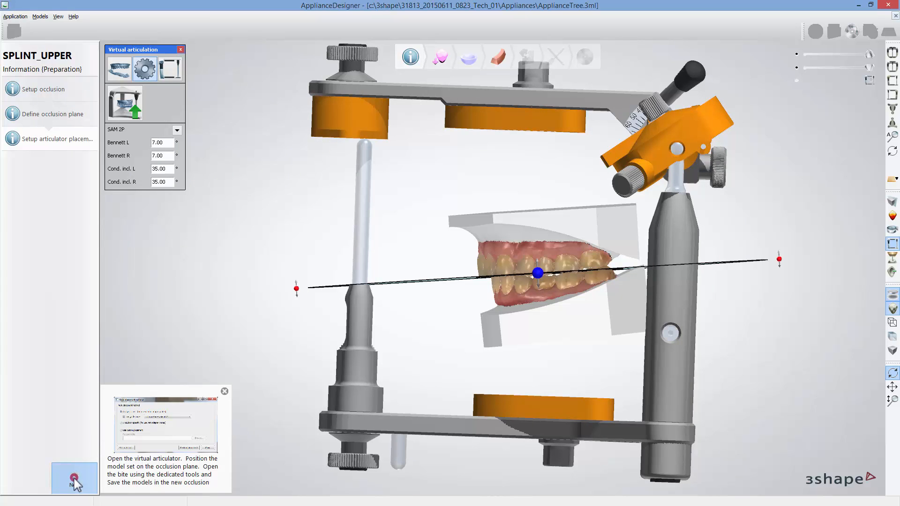
left_click(74, 479)
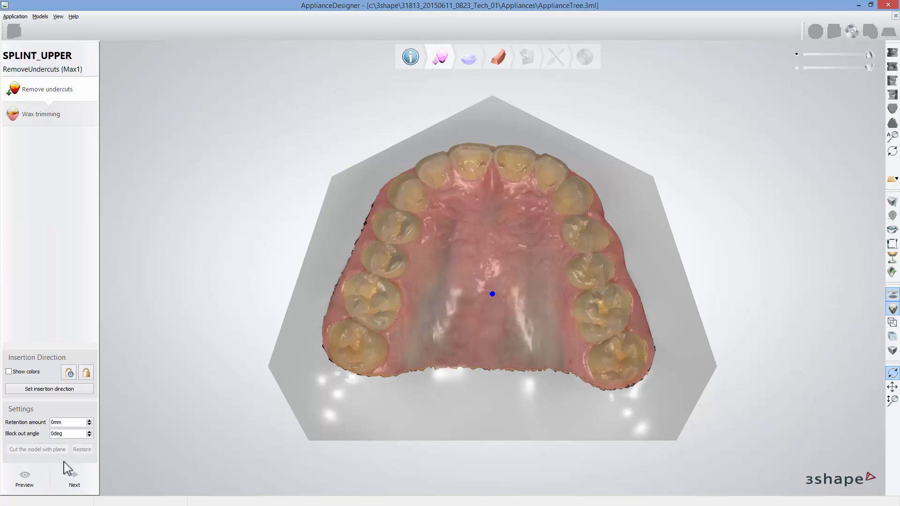
Step: Show undercut colours, set the insertion direction from view and retention to 0.01 mm
left_click(8, 372)
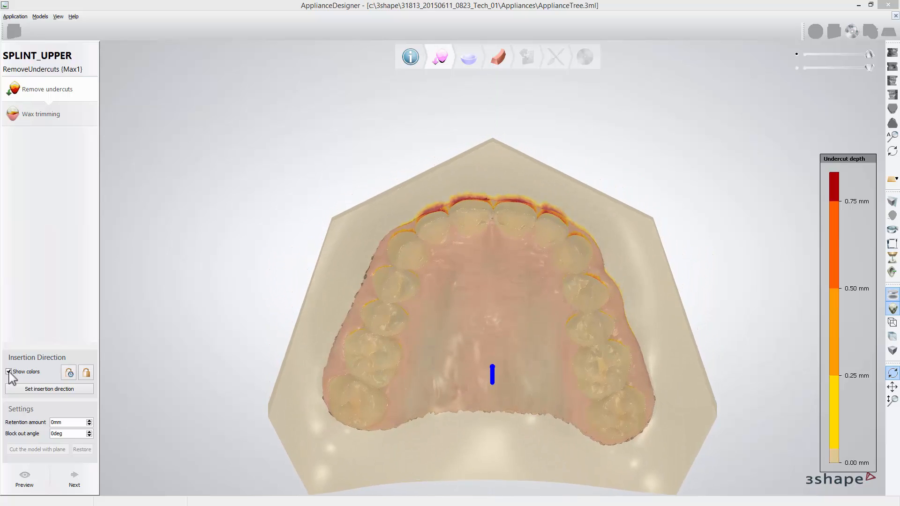
left_click(50, 389)
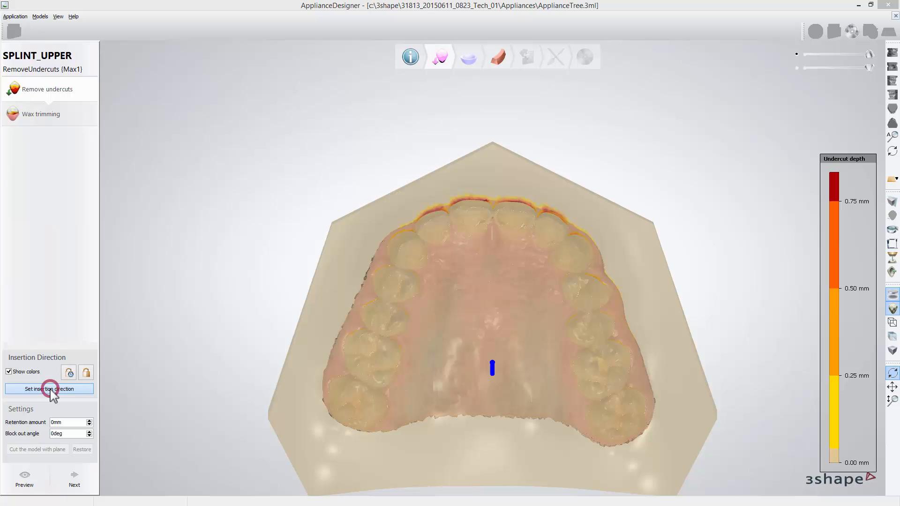
left_click(49, 388)
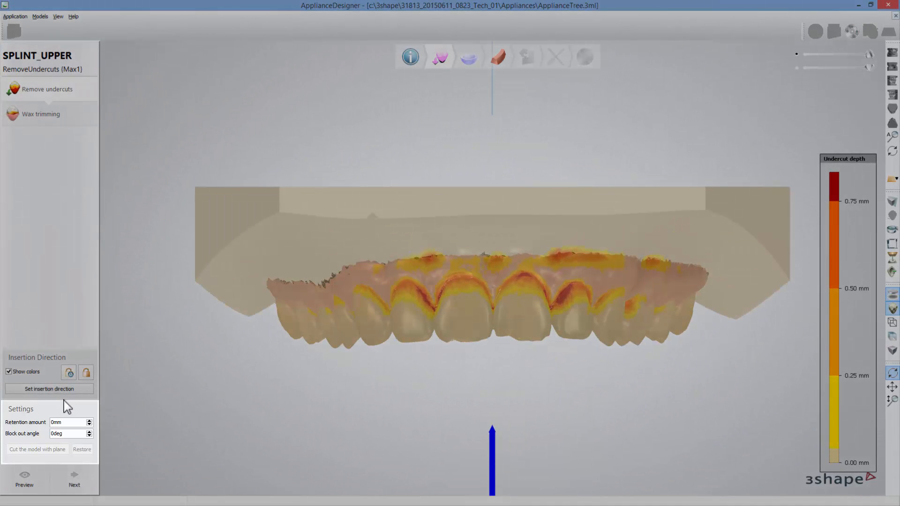
left_click(88, 420)
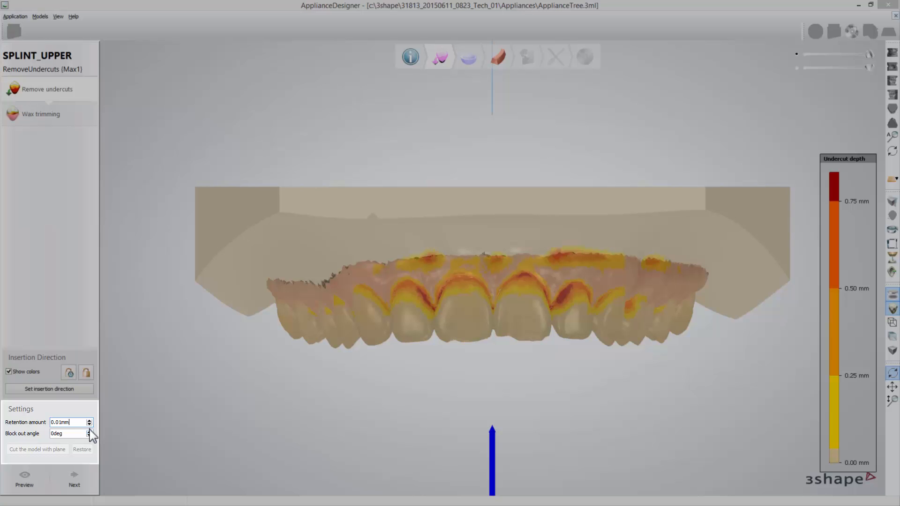
Step: Raise the block out angle to 2° and preview the blocked-out model
left_click(89, 431)
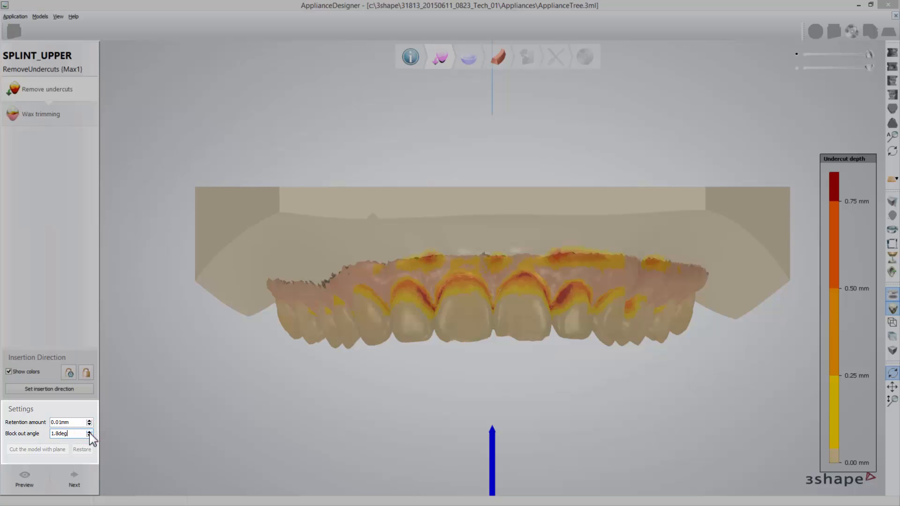
left_click(89, 432)
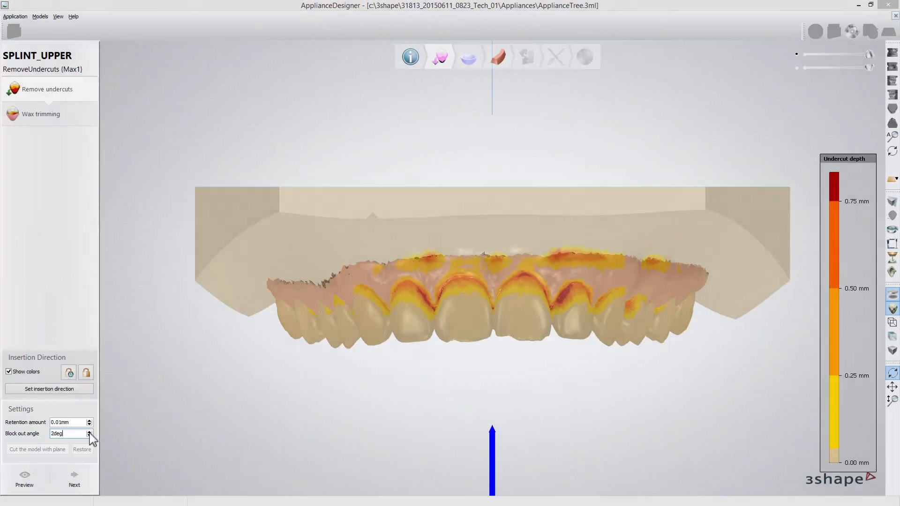
left_click(25, 479)
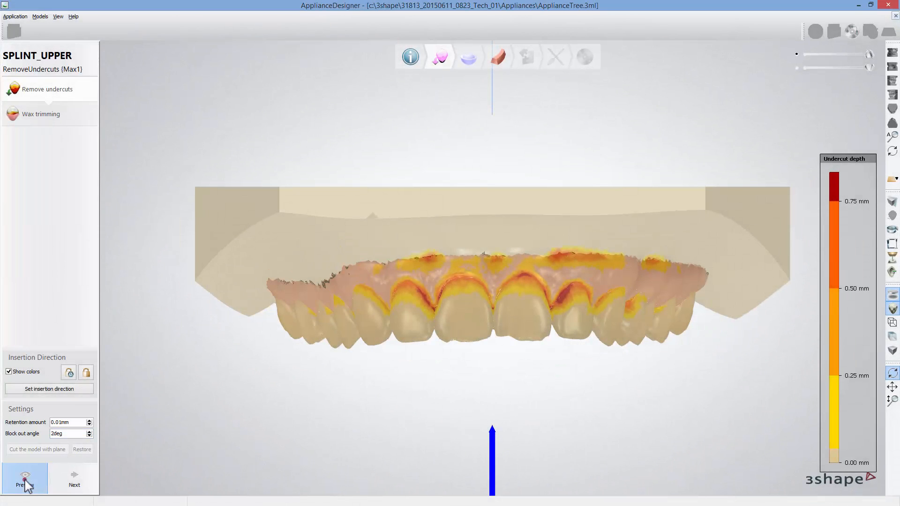
left_click(37, 449)
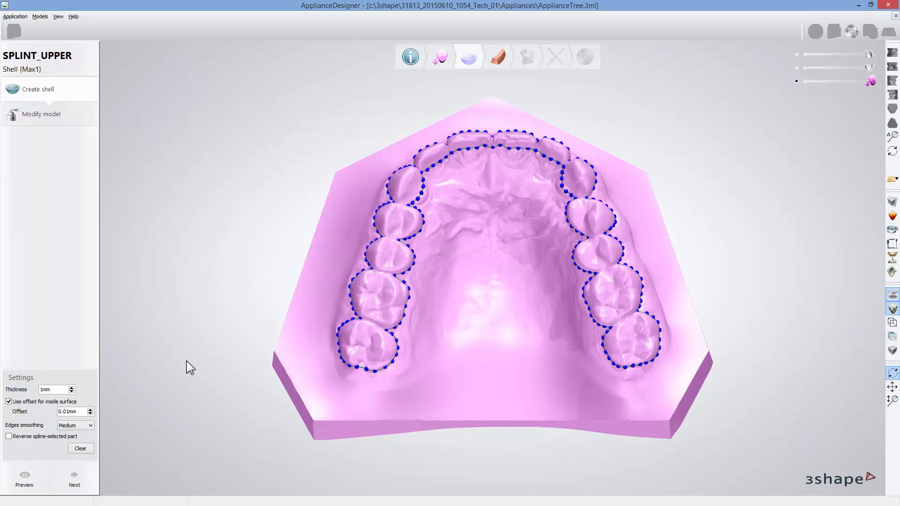
Step: Finish the 1 mm shell outline with 0.01 mm offset around the upper teeth
left_click(74, 479)
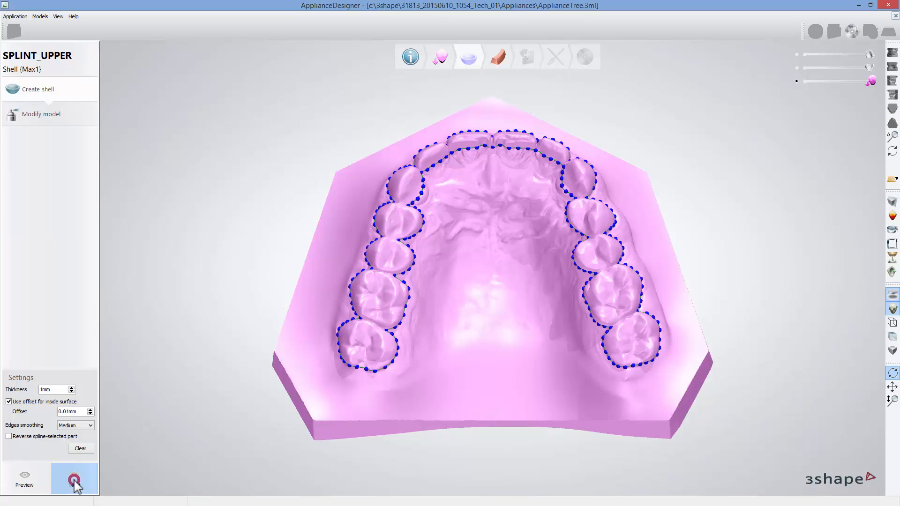
Step: Choose a 2D spline on plane and start the bar spline at the left back molar
left_click(73, 480)
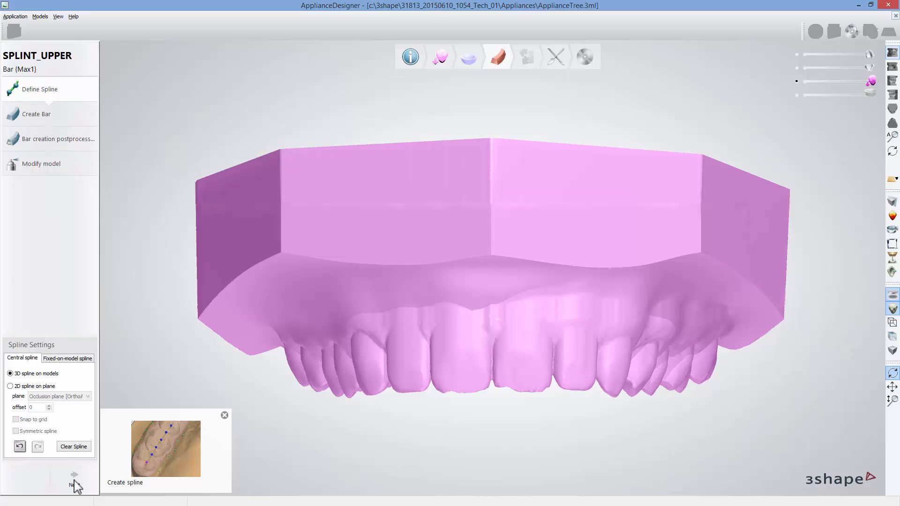
mouse_move(67, 472)
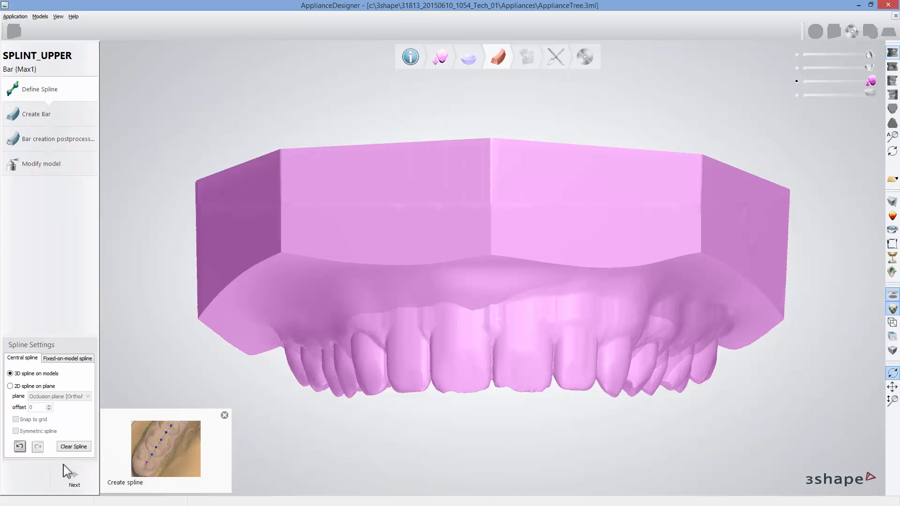
left_click(9, 385)
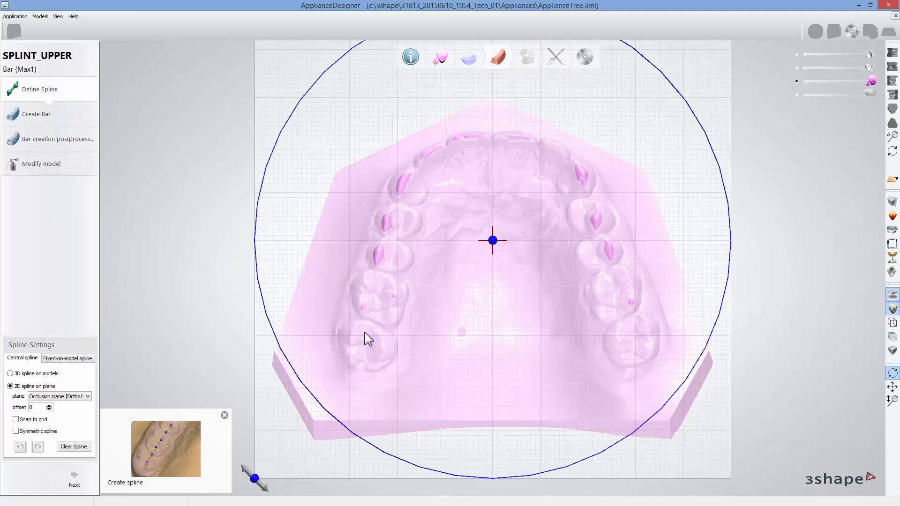
left_click(390, 260)
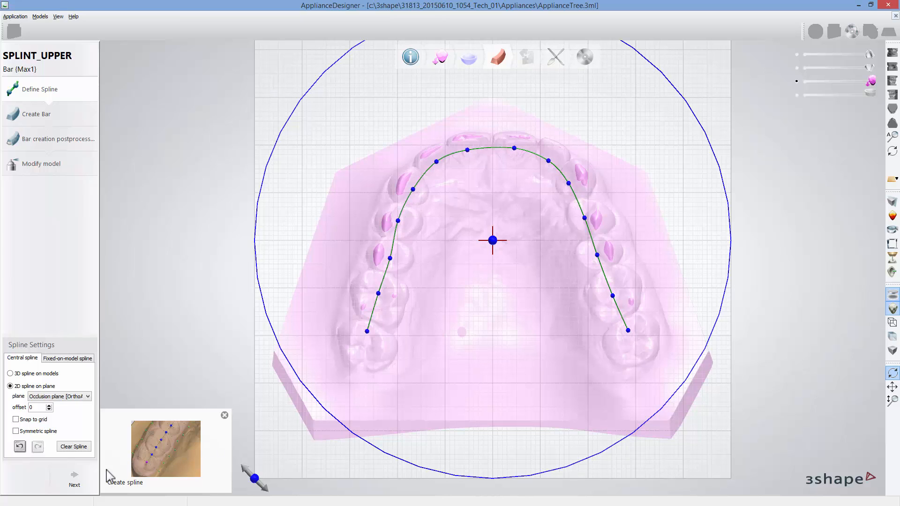
Step: Advance to the Create Bar step to build a Splint Rounded bar with Wrap Around ending
left_click(73, 477)
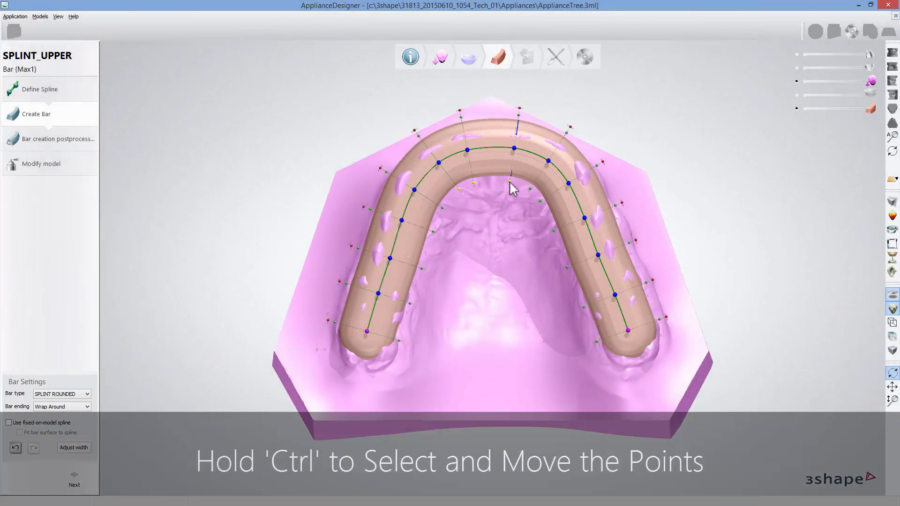
mouse_move(533, 196)
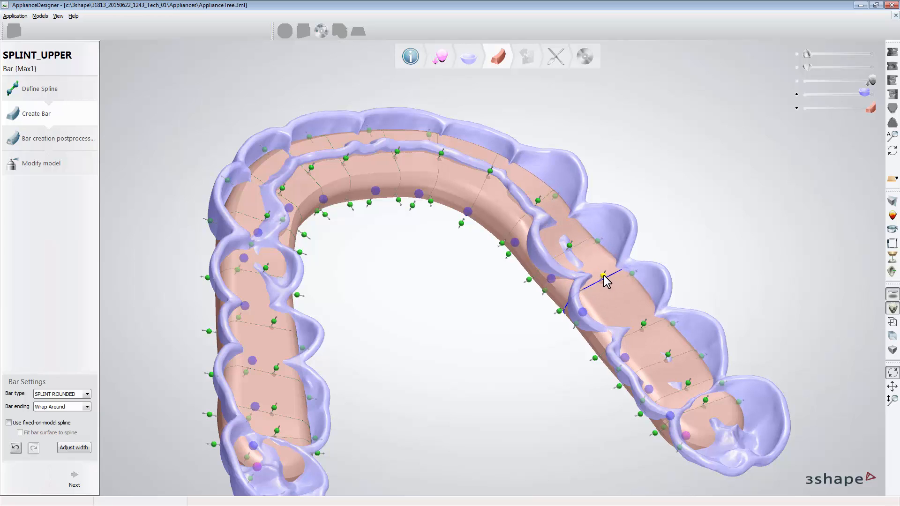
Step: Accept the rounded bar and pass through bar sculpting without changes
left_click(75, 479)
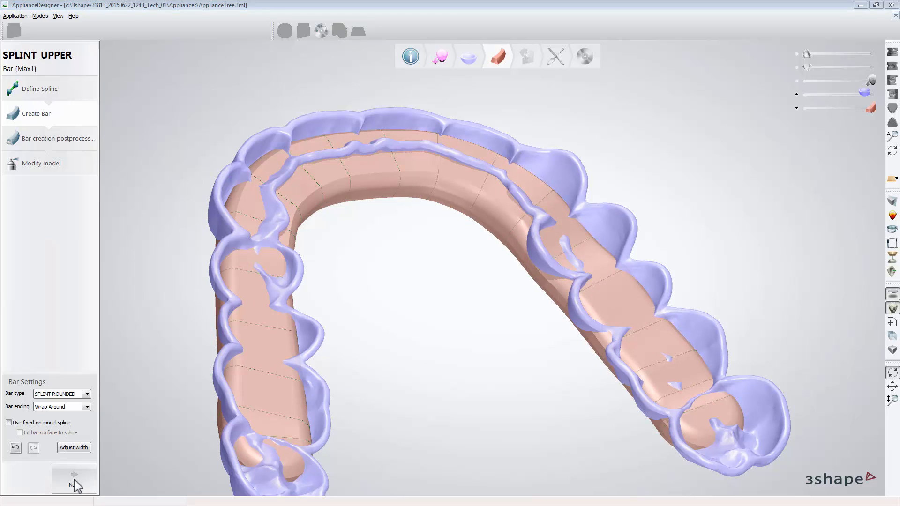
left_click(74, 476)
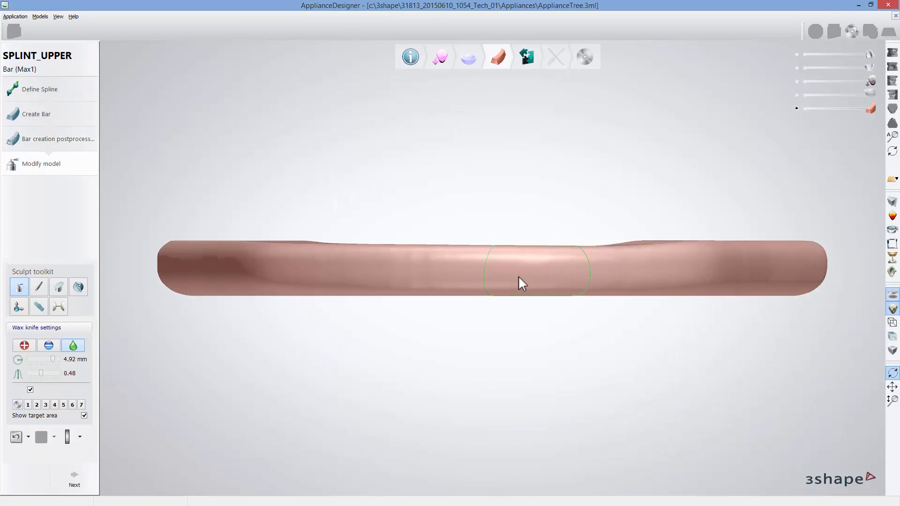
mouse_move(218, 278)
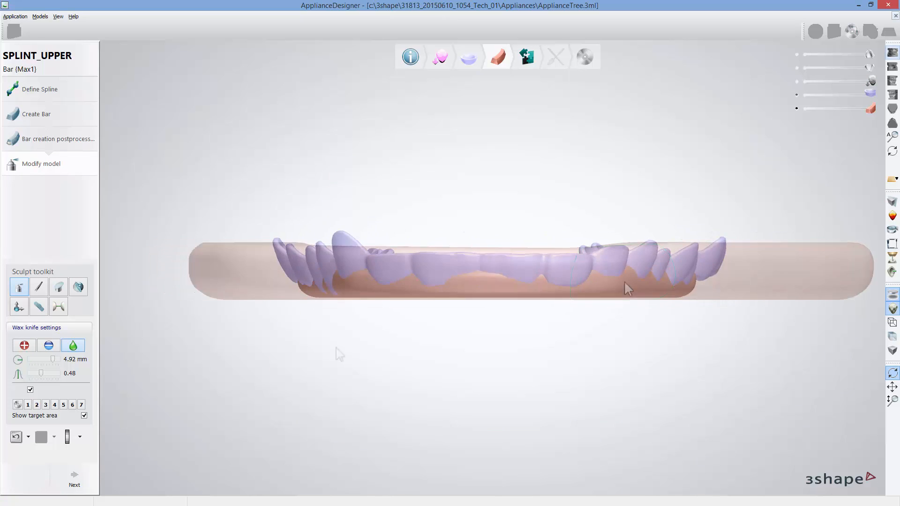
left_click(74, 479)
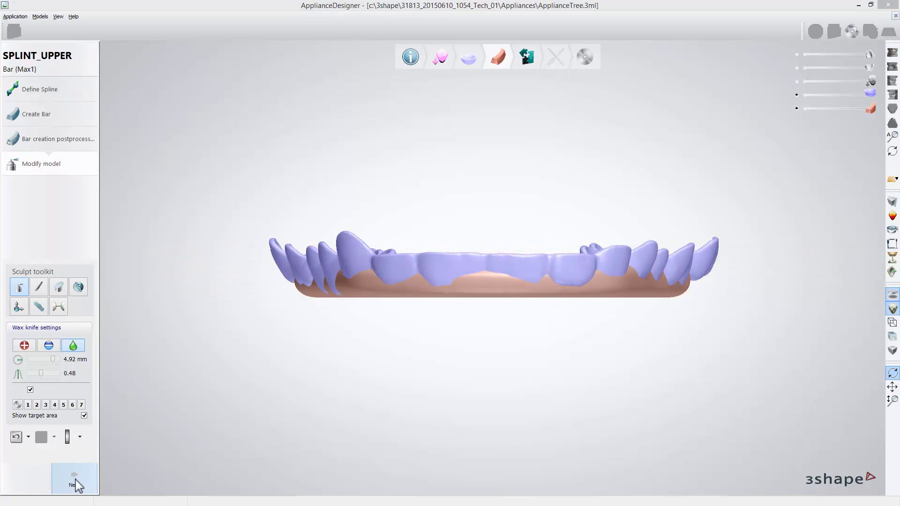
left_click(73, 480)
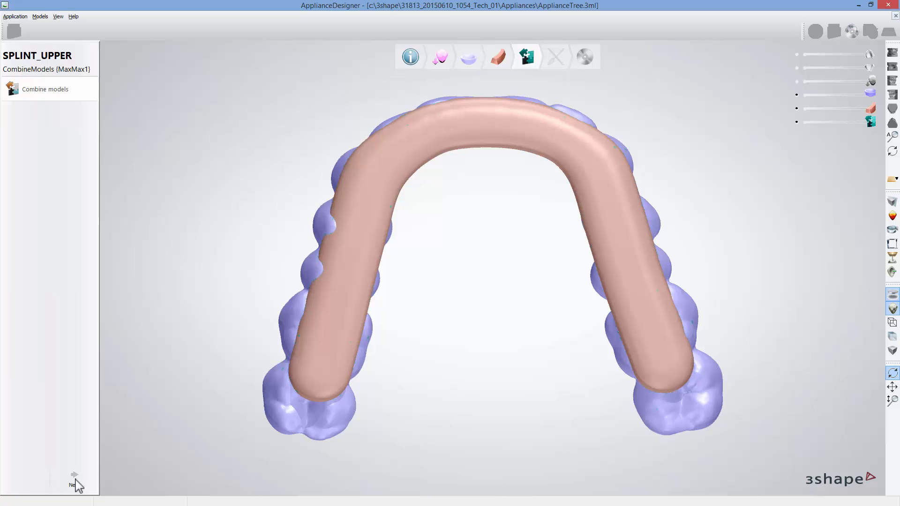
Step: Combine the bar with the shell into one upper splint and continue to post-processing
left_click(74, 475)
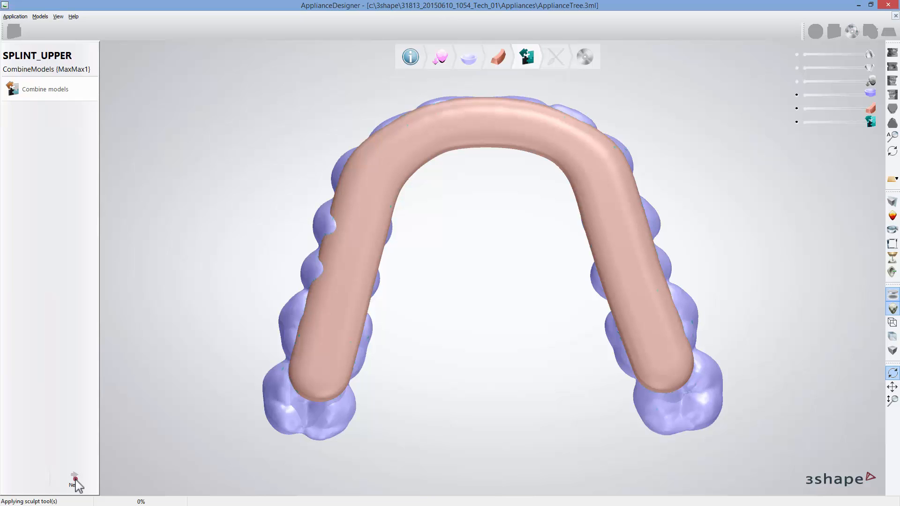
left_click(74, 478)
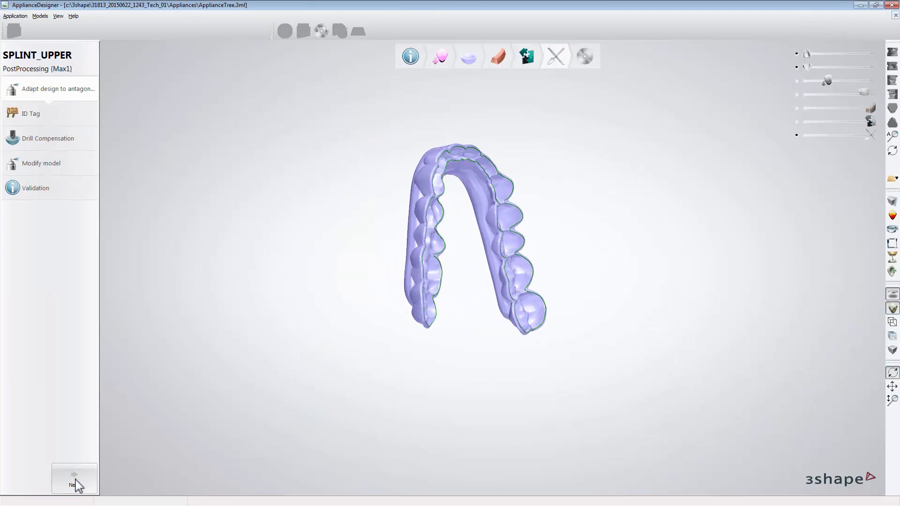
Step: Animate the virtual articulator to record contacts and adapt the splint design at those areas
left_click(74, 478)
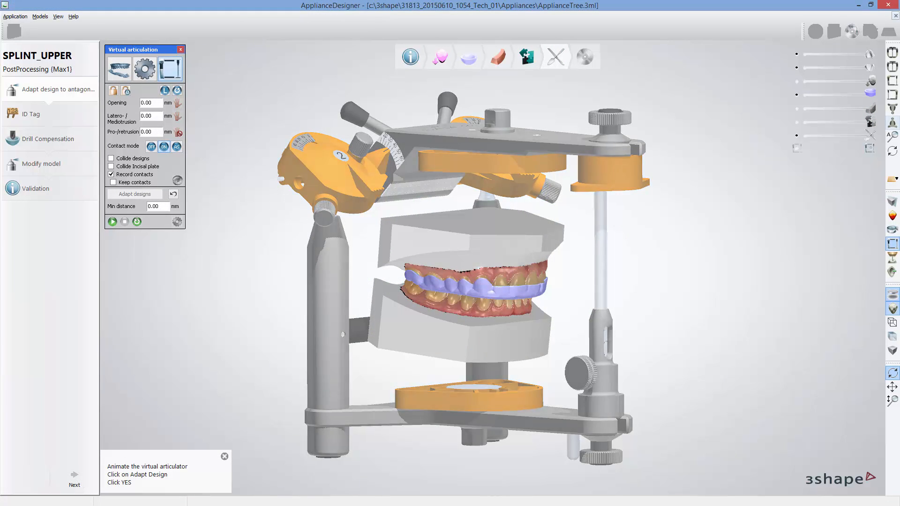
left_click(112, 222)
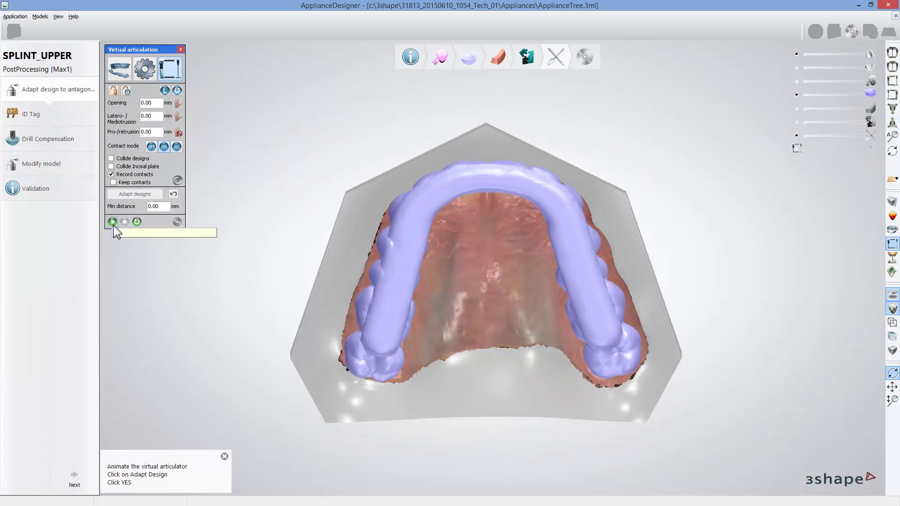
left_click(112, 222)
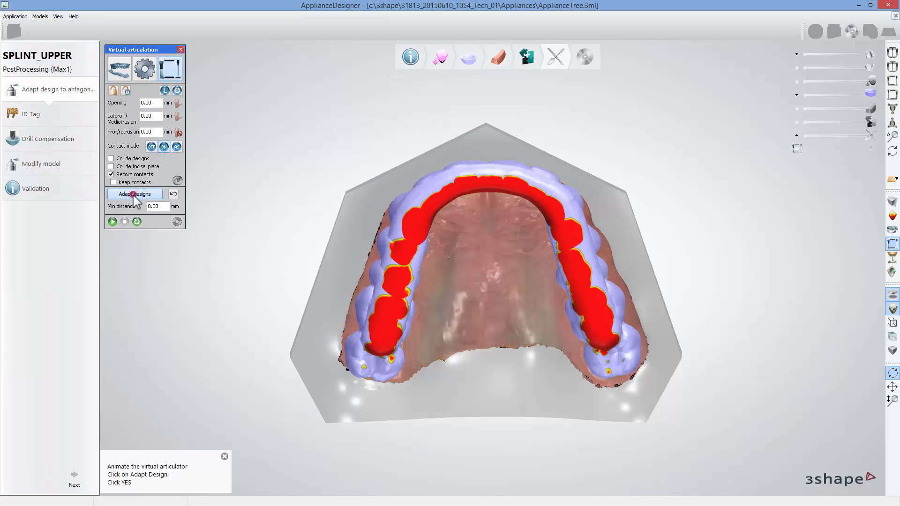
left_click(134, 194)
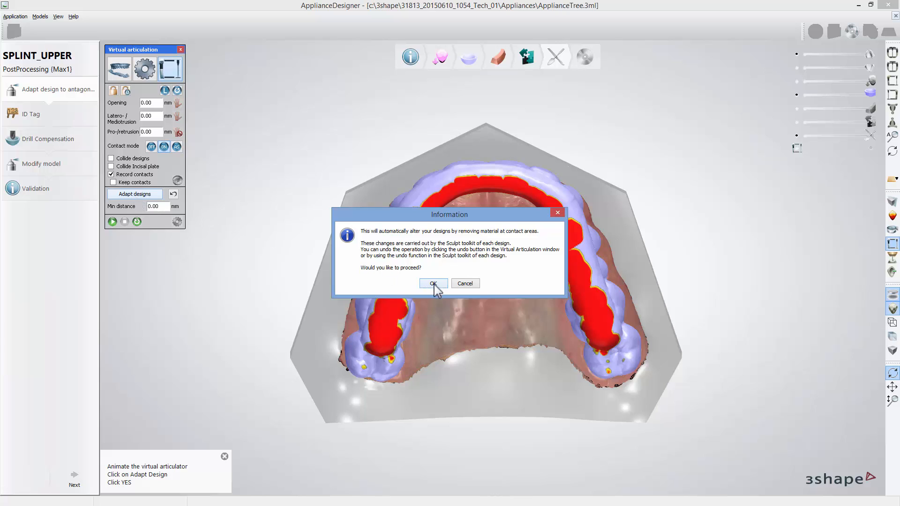
left_click(434, 283)
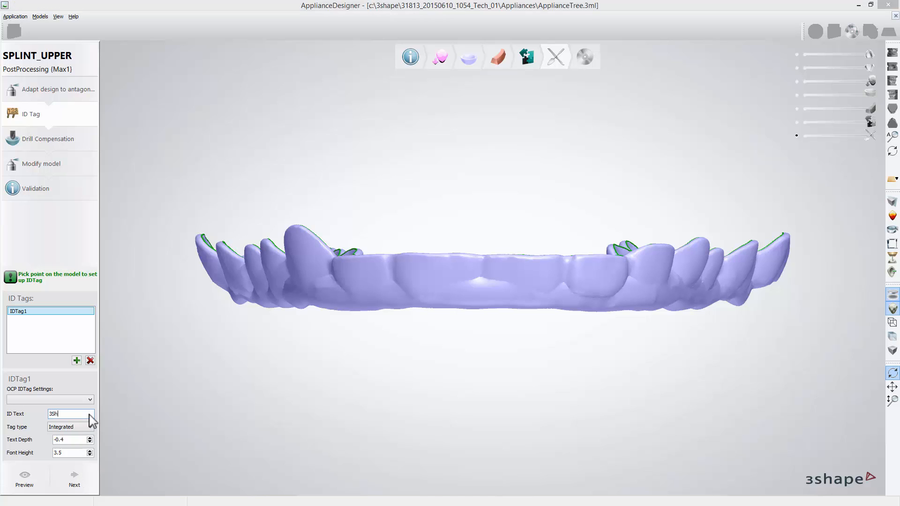
Step: Emboss the '3Shape Academy' ID tag on the splint front and continue to drill compensation
type("Shape Academy")
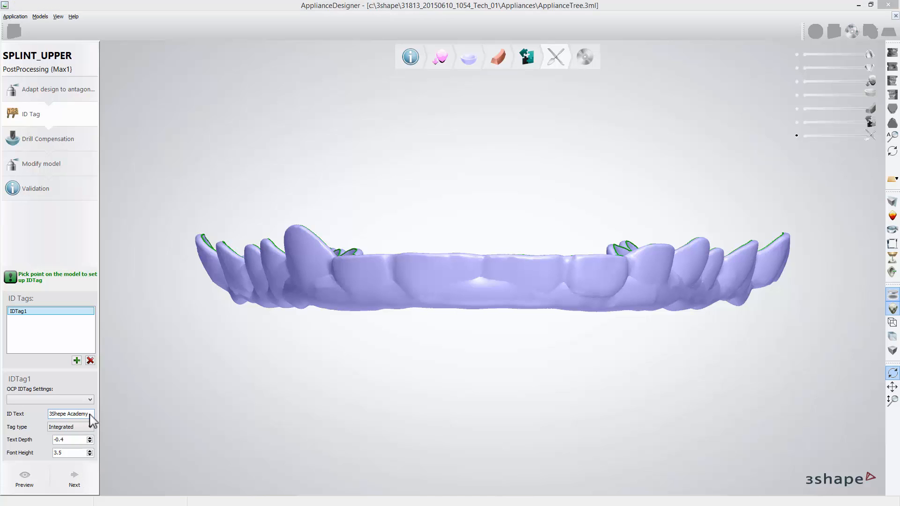
left_click(487, 281)
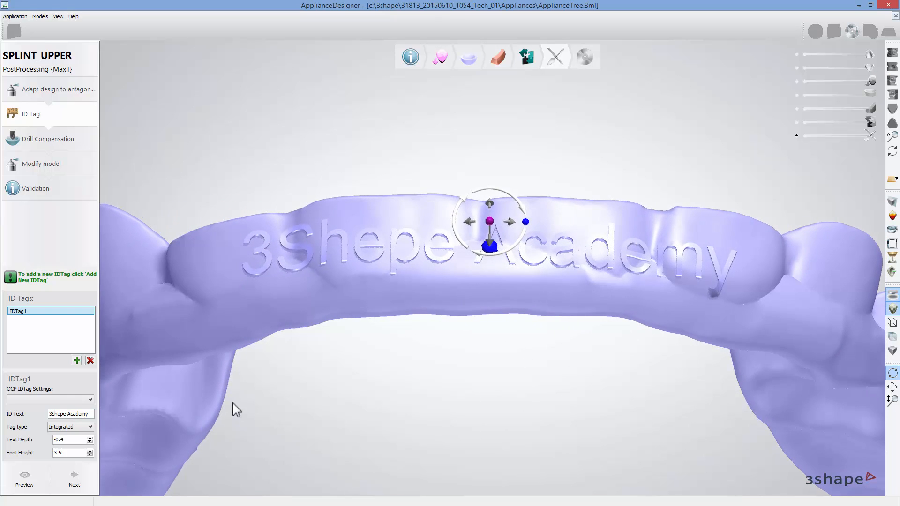
left_click(74, 481)
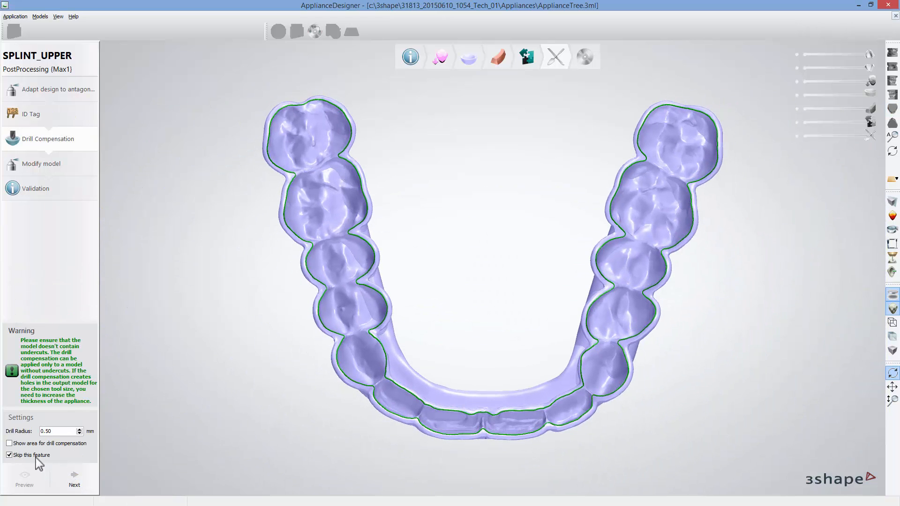
Step: Skip drill compensation and sculpting to reach validation with the 2D cross-section window
left_click(10, 444)
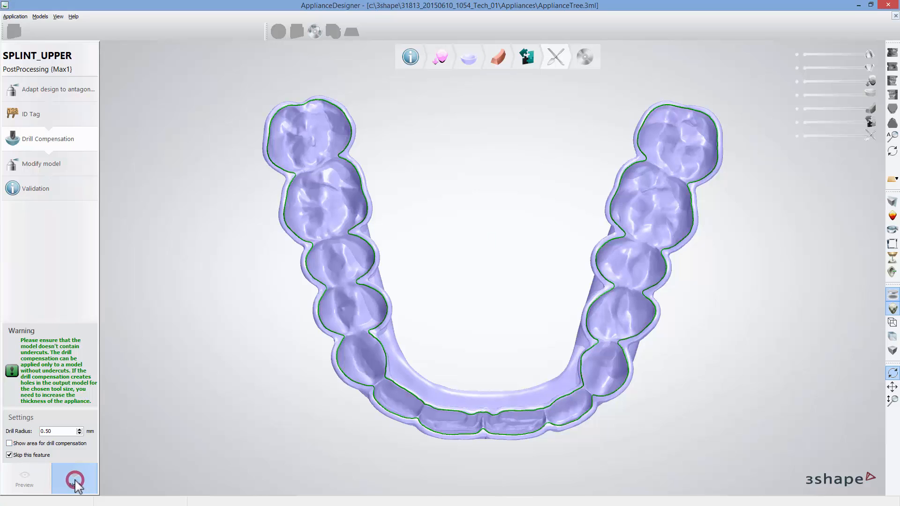
left_click(74, 479)
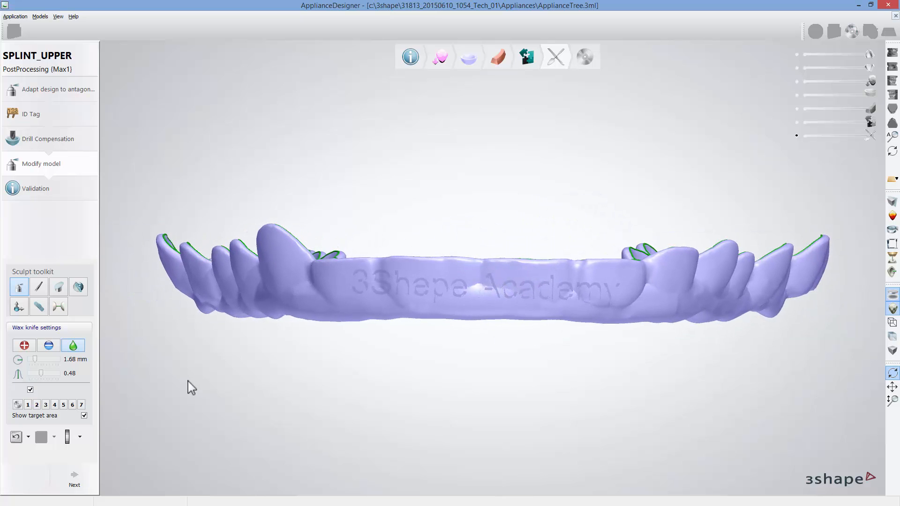
left_click(74, 479)
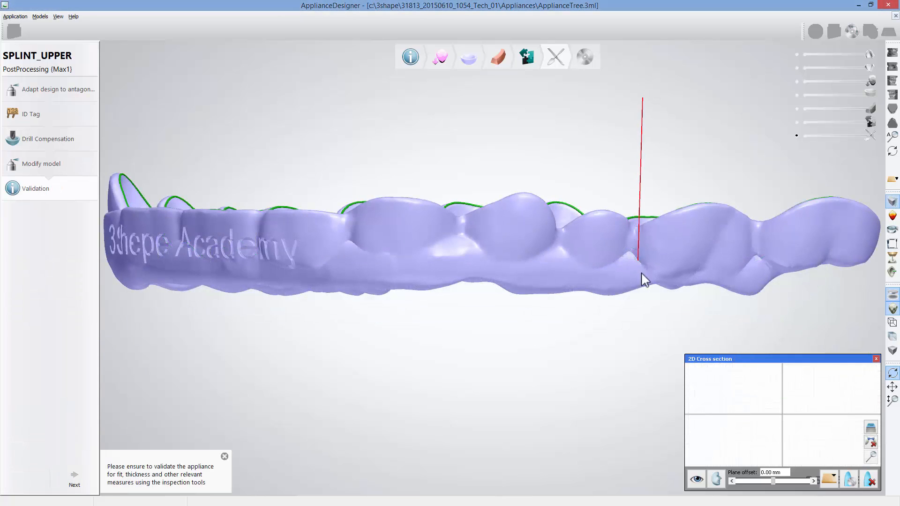
Step: Cut a cross-section through the splint, measure its thickness, then complete and save the design
left_click(642, 253)
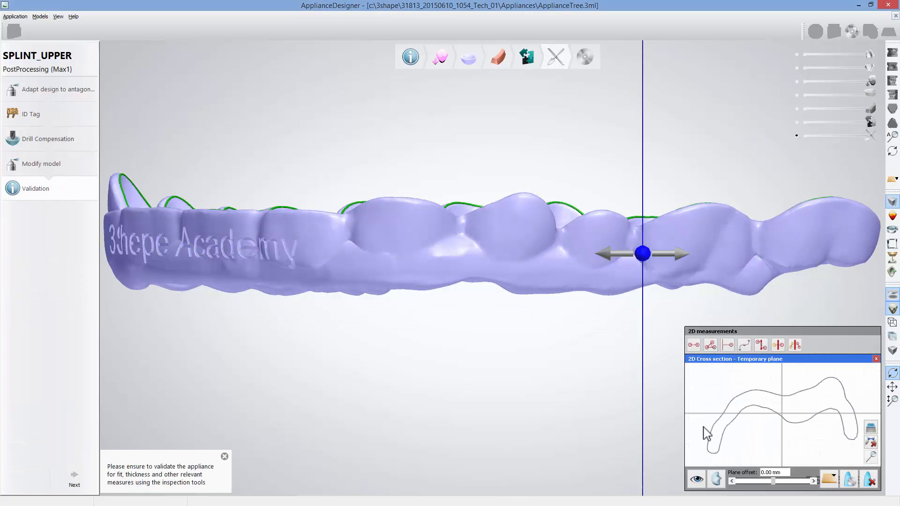
left_click(709, 437)
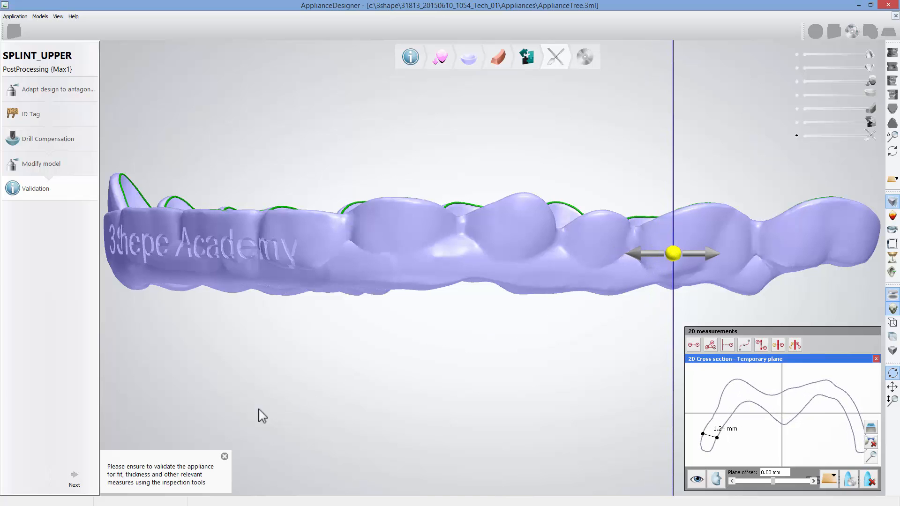
left_click(75, 479)
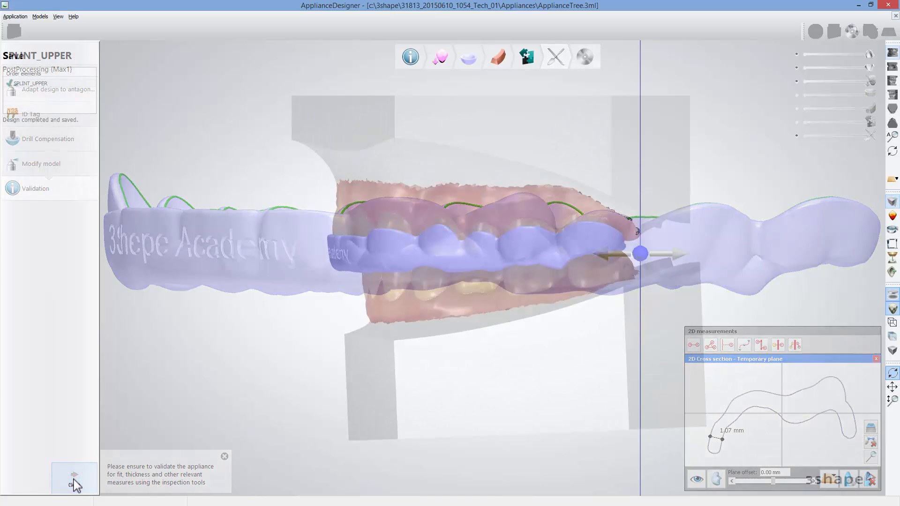
left_click(73, 474)
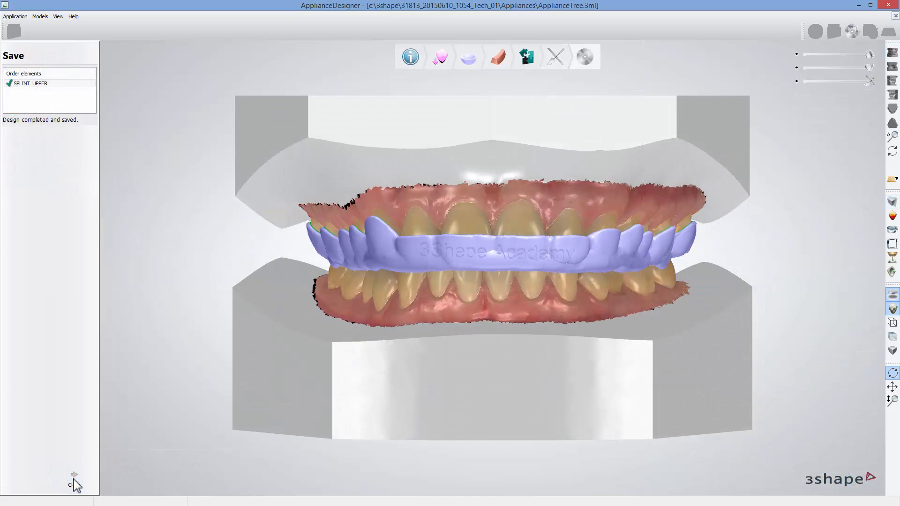